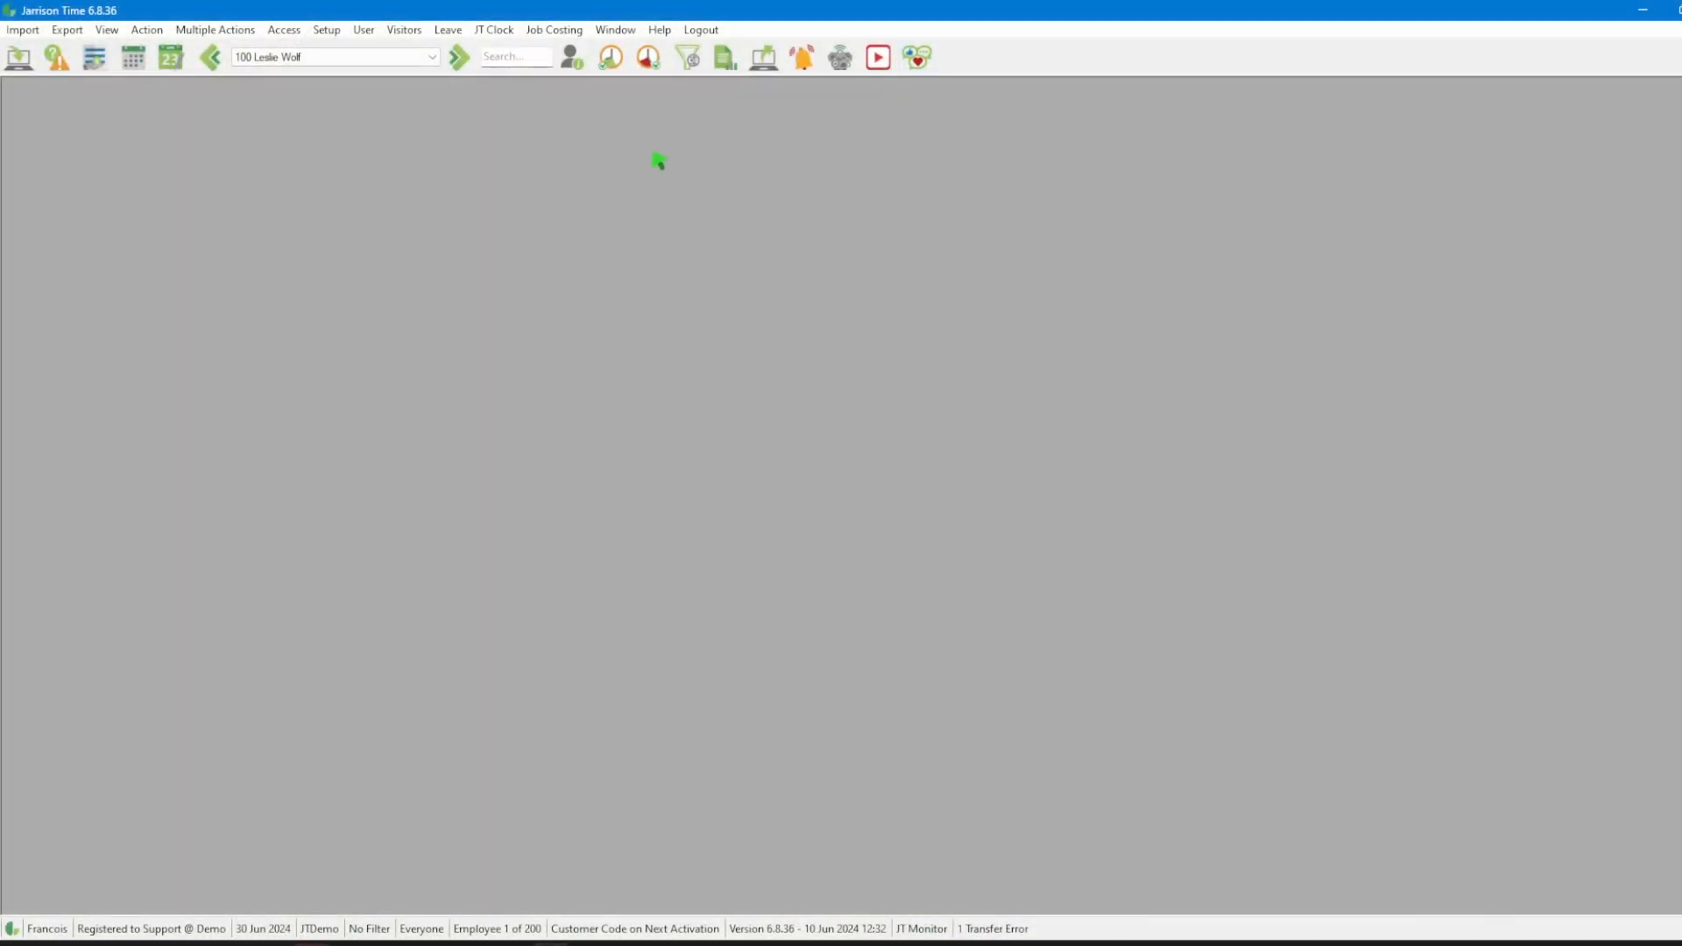
Step: Open User Filters from the User menu to view existing filters like Admin Department
left_click(363, 29)
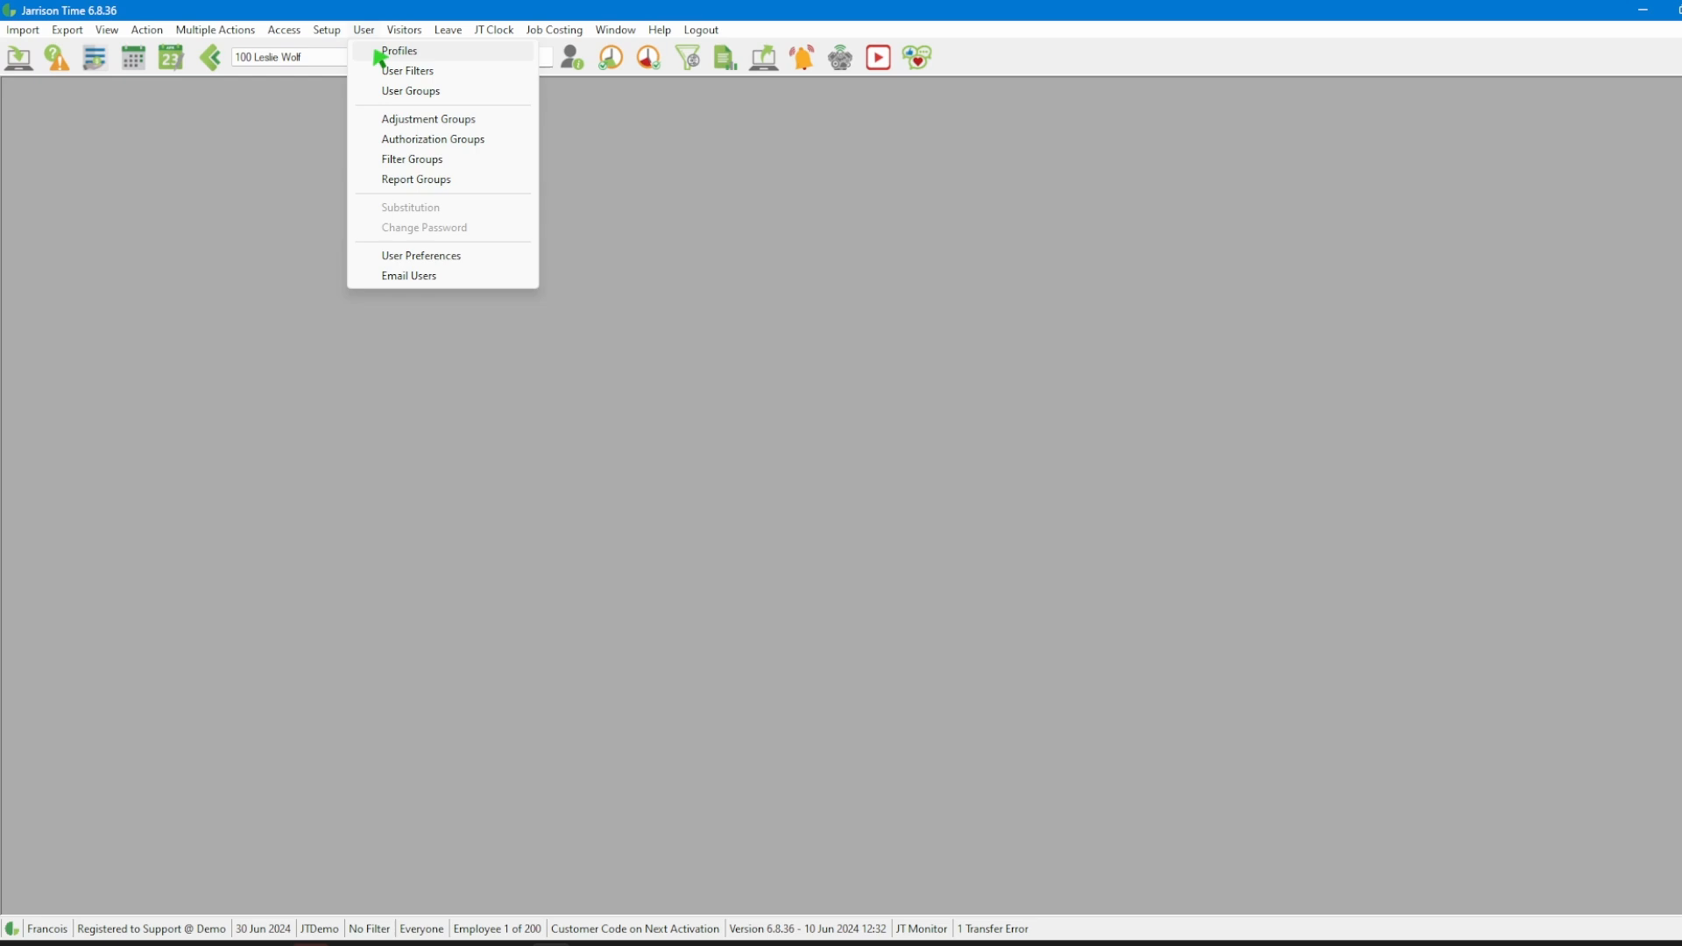
left_click(406, 71)
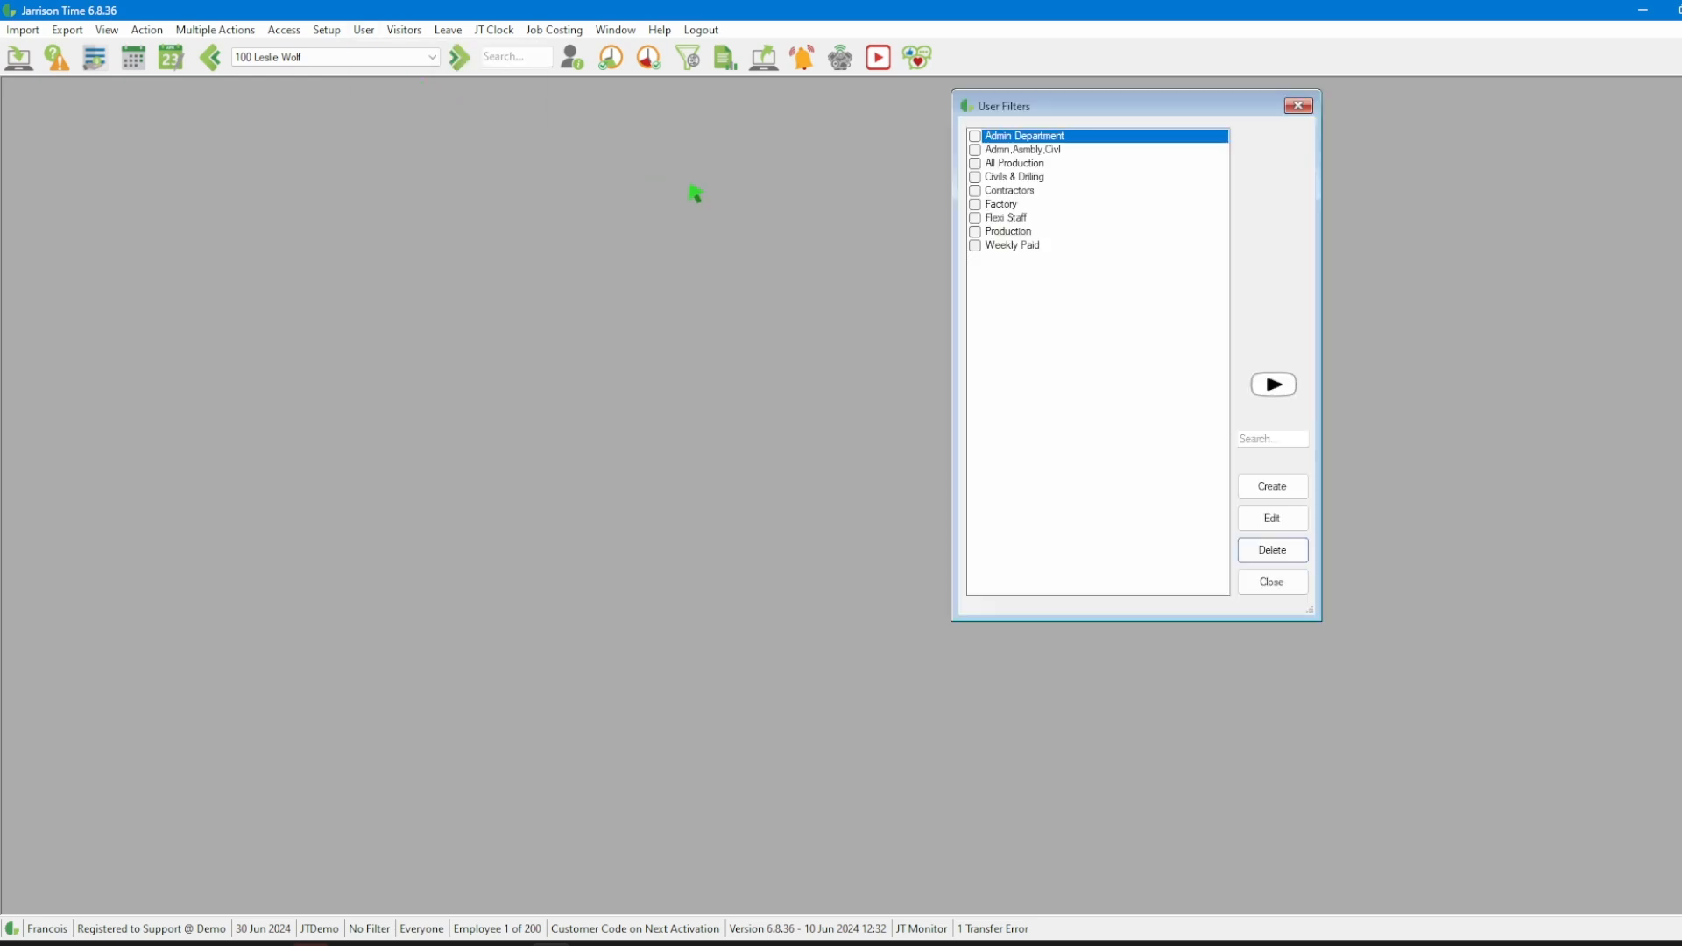
Step: Create a new user filter using the Occupation field
left_click(1272, 486)
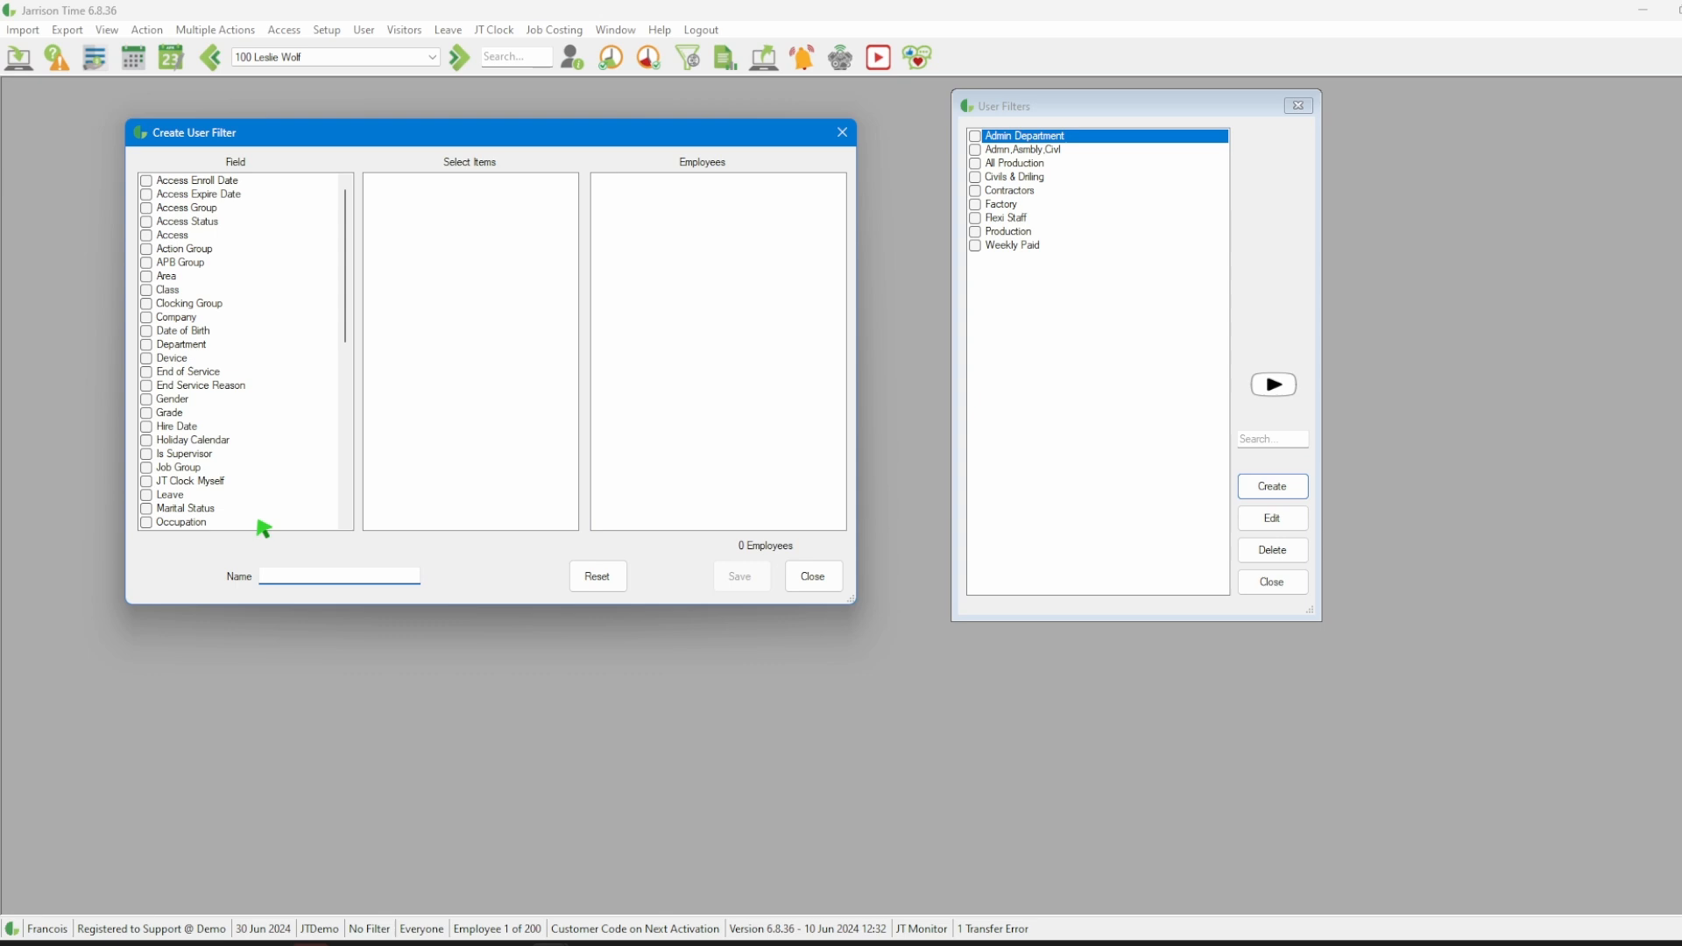
left_click(182, 521)
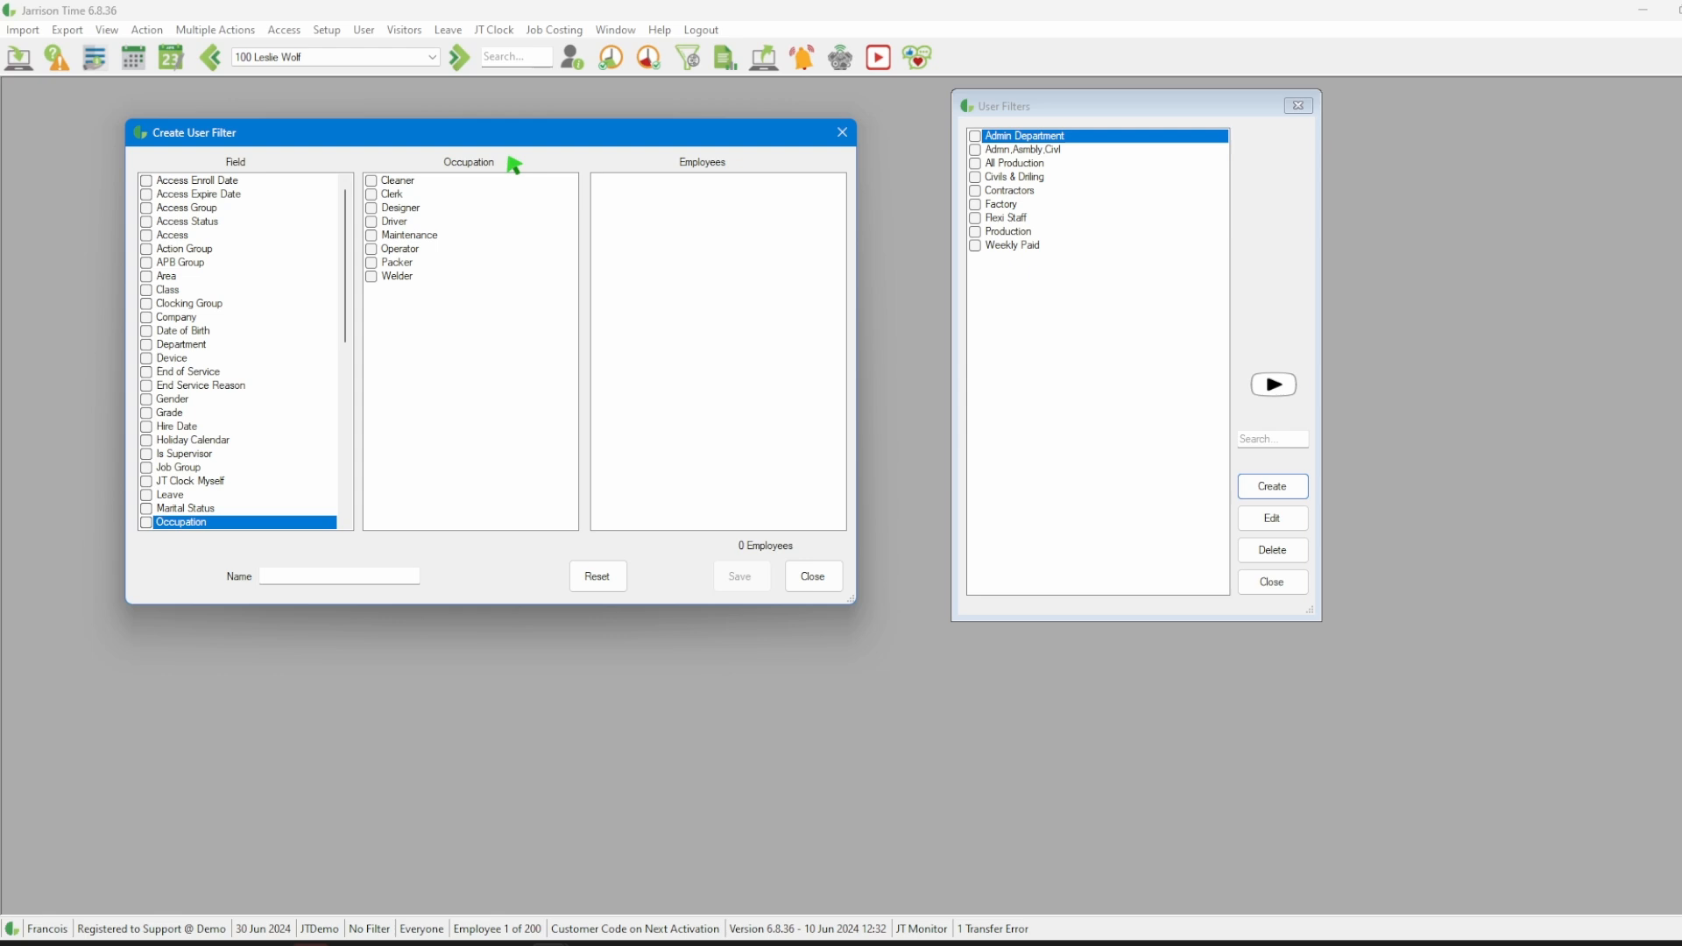
Step: Tick the Clerk occupation, name the filter 'Clerk', save it, and close the filter list
left_click(372, 194)
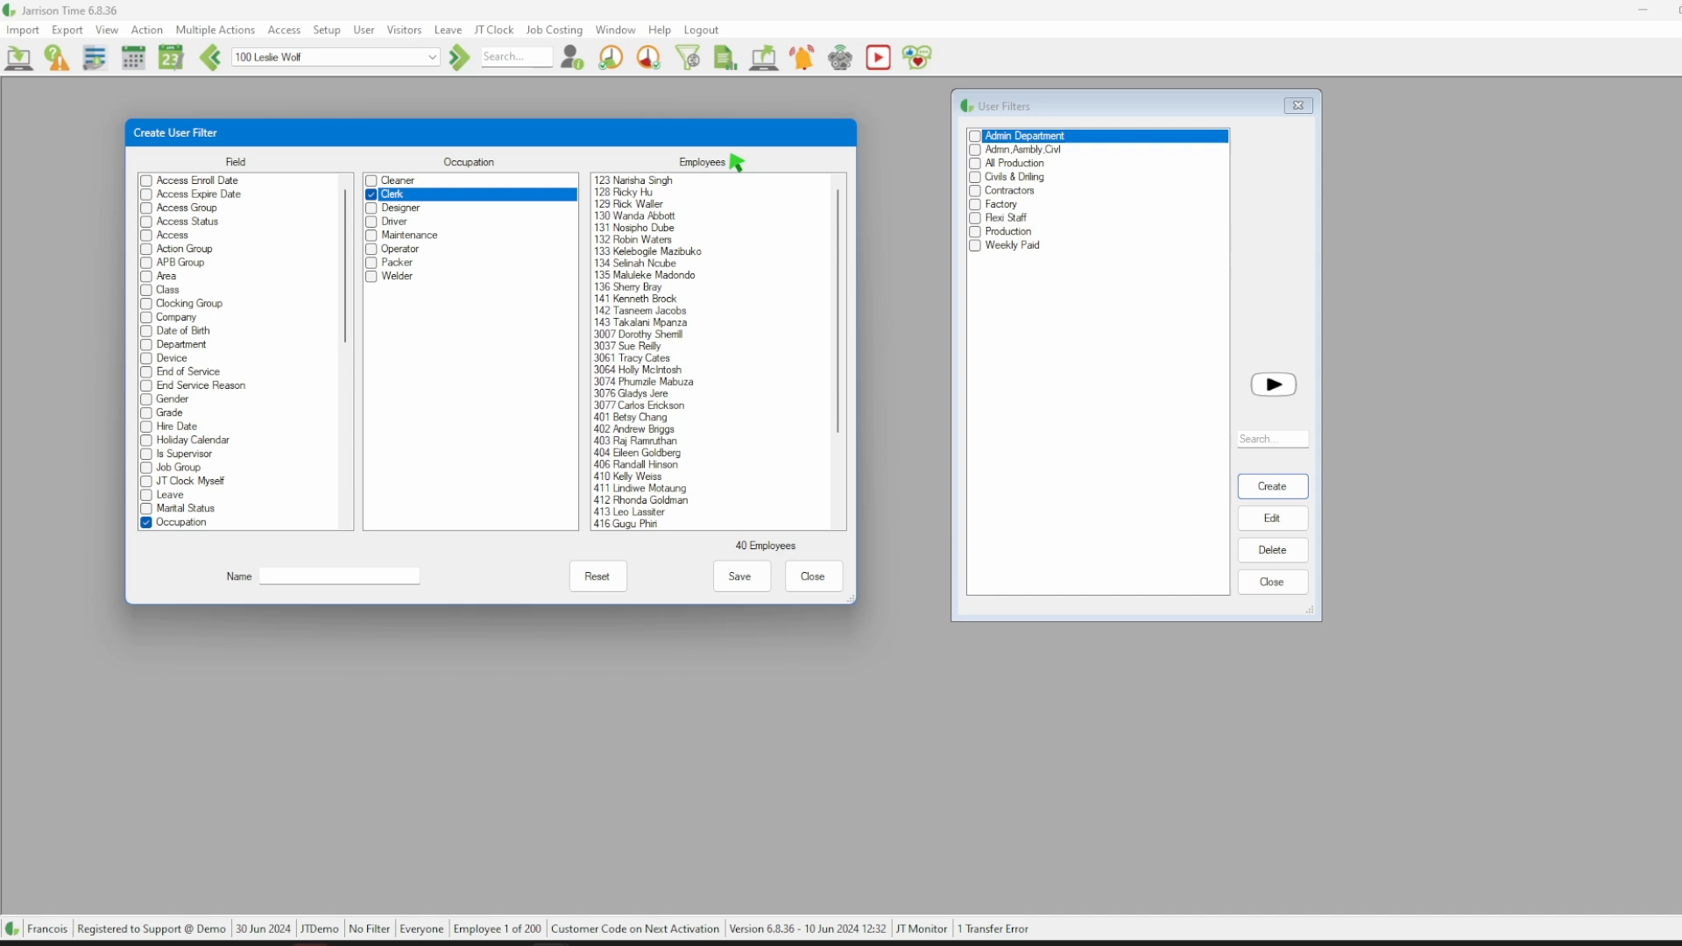
type("Clerk")
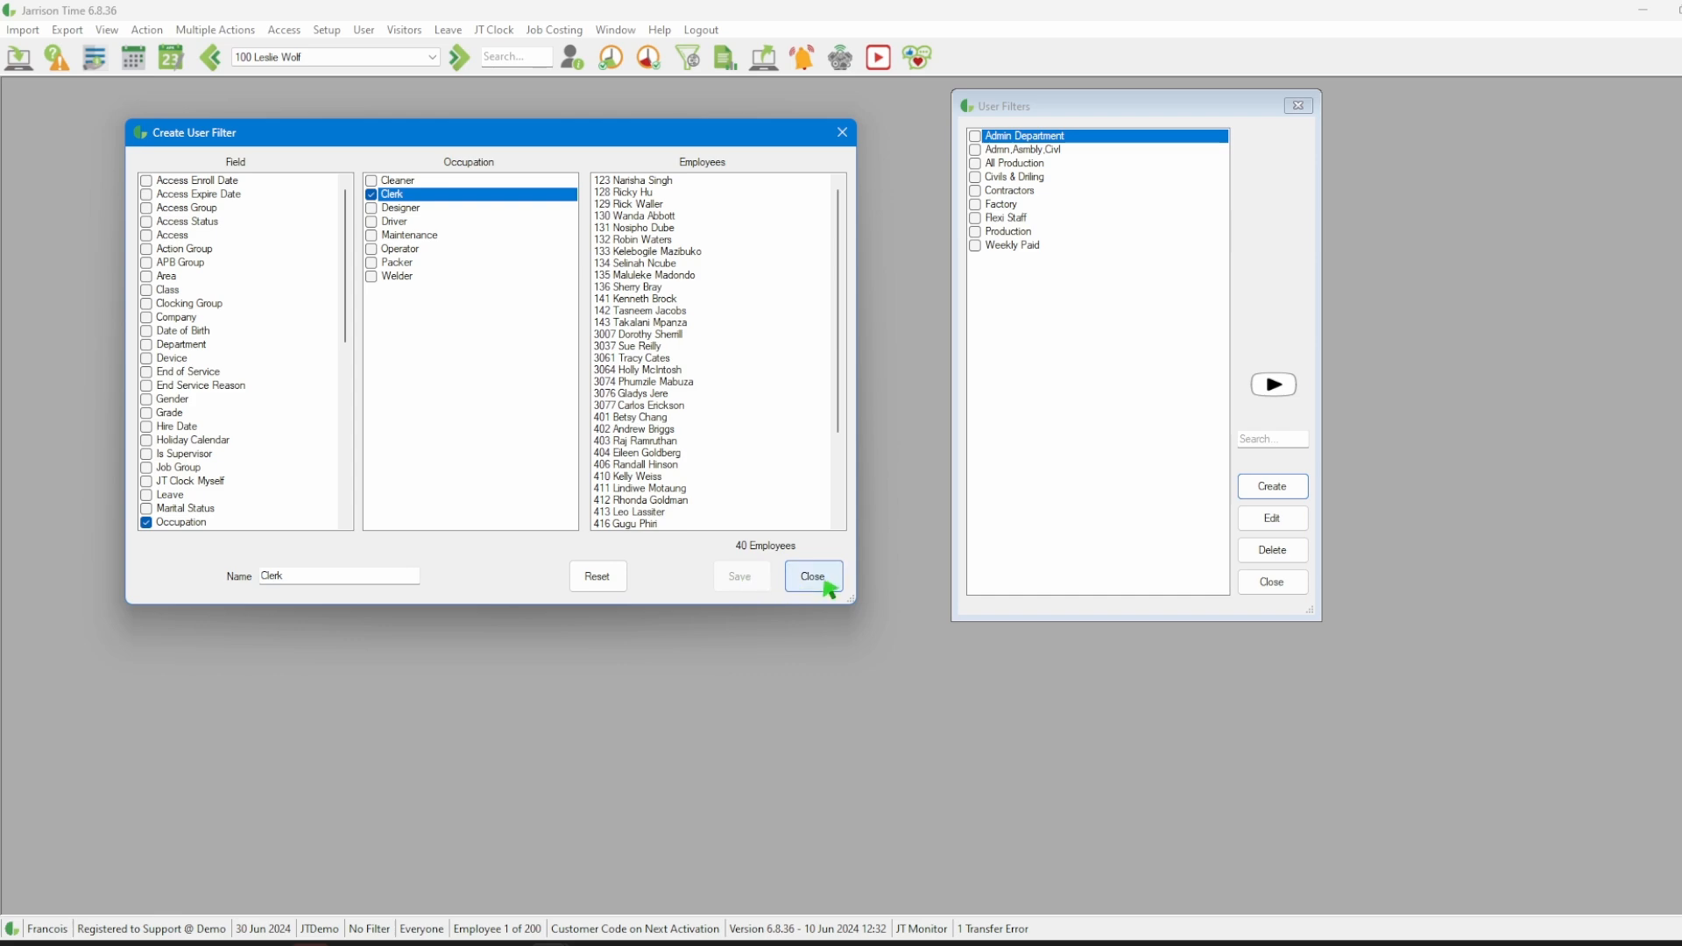
left_click(813, 576)
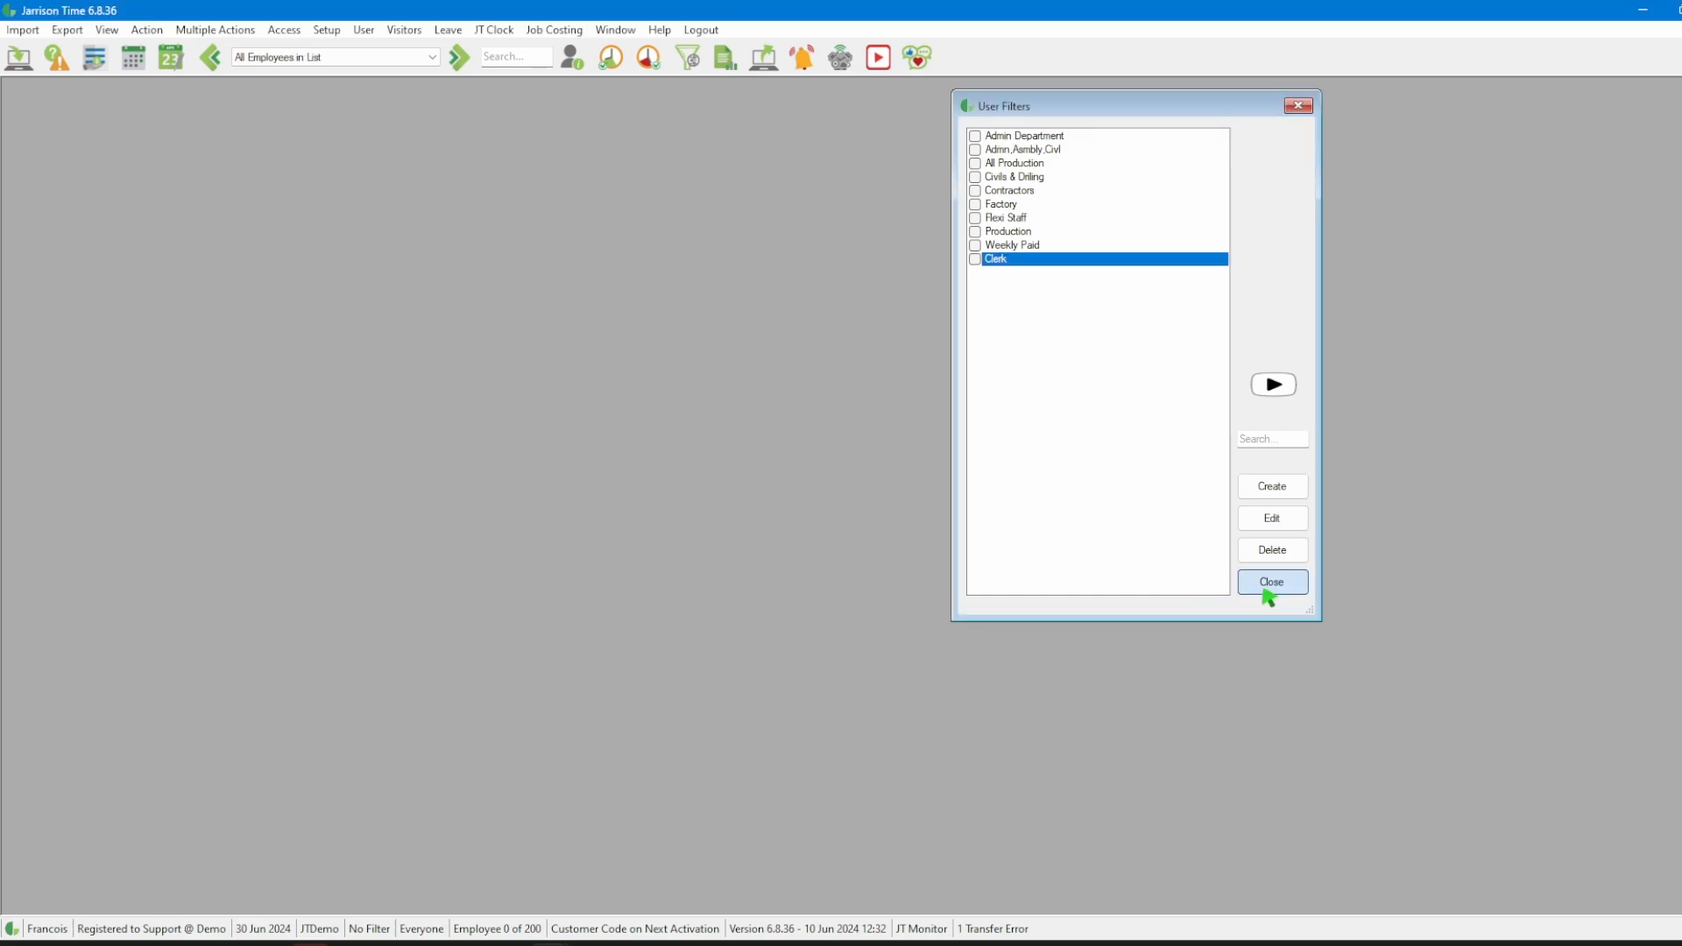
left_click(1272, 582)
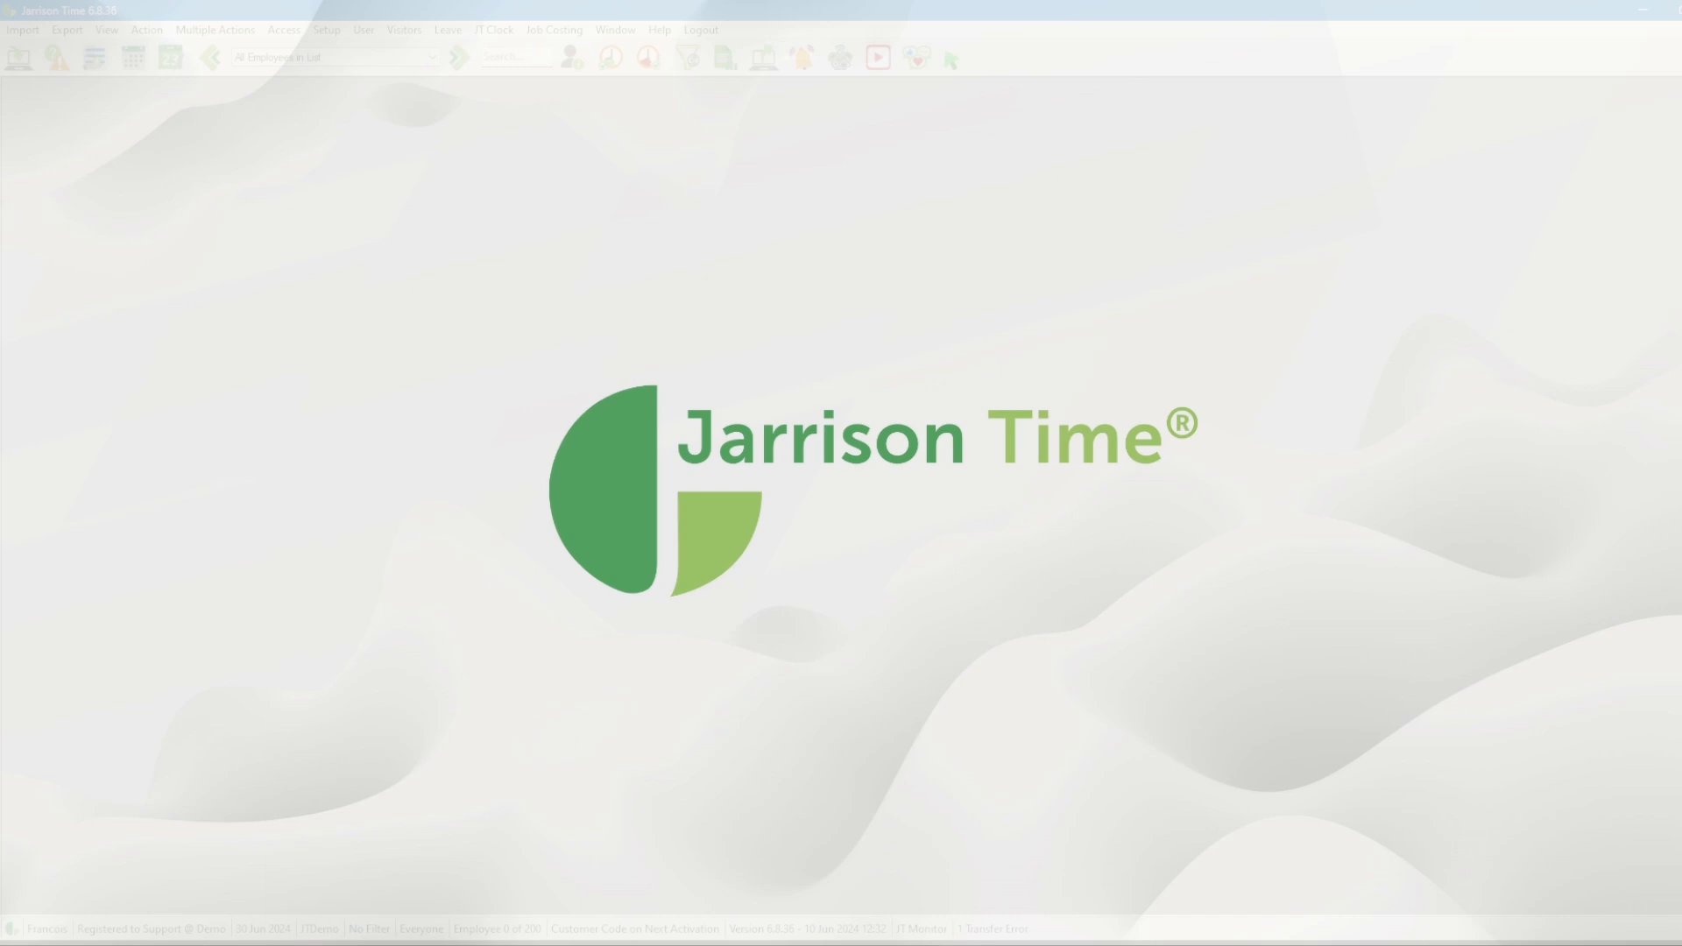